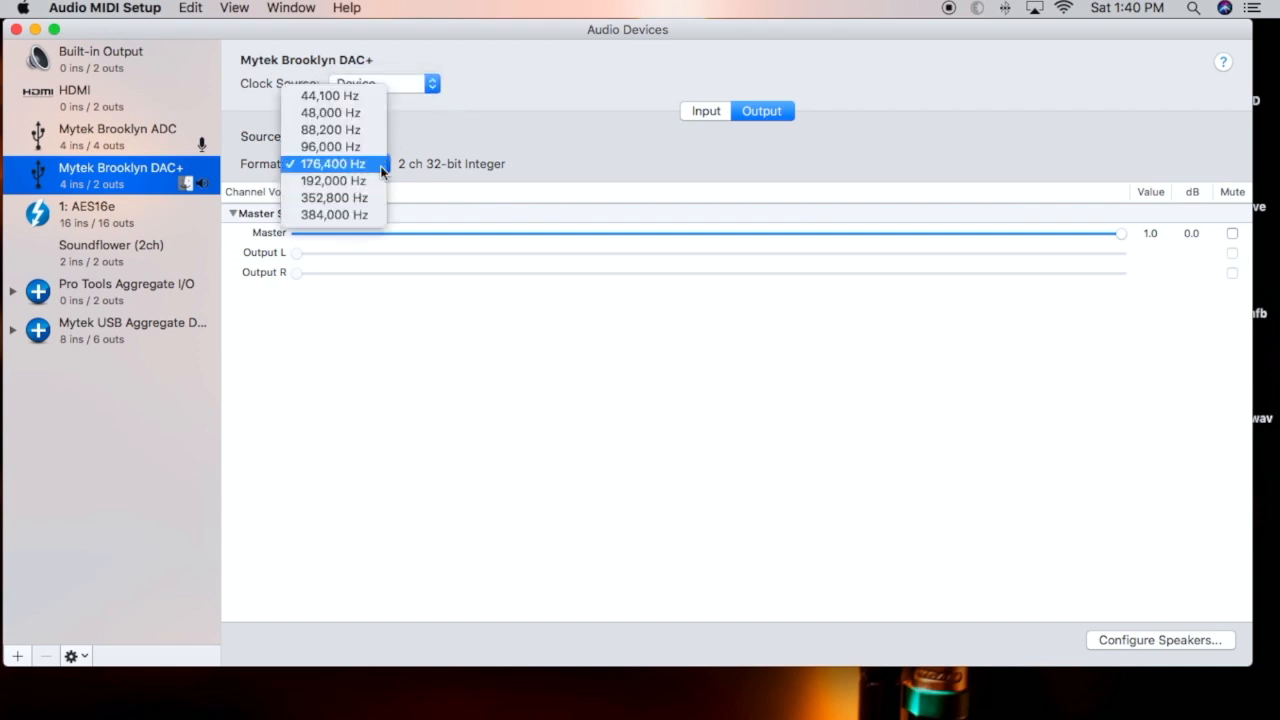
Set the Mytek Brooklyn DAC+ to 176,400 Hz and confirm the ADC also runs at 176,400 Hz
click(332, 164)
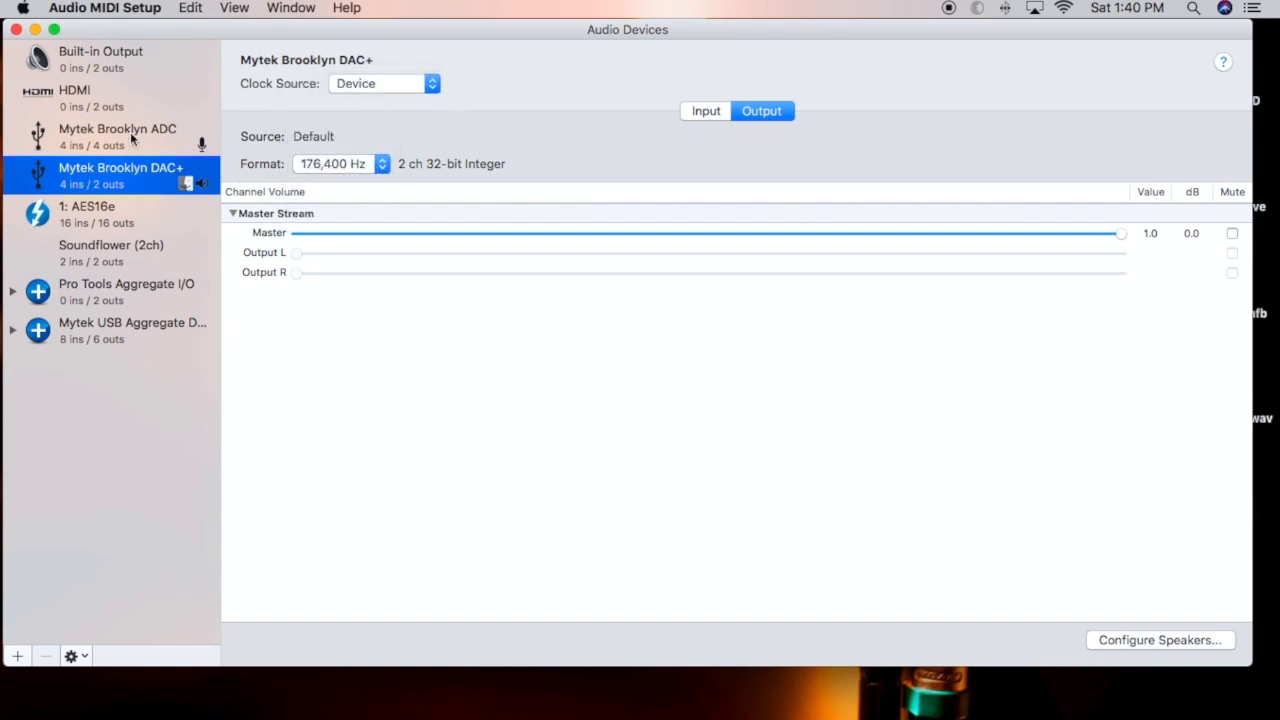
click(116, 136)
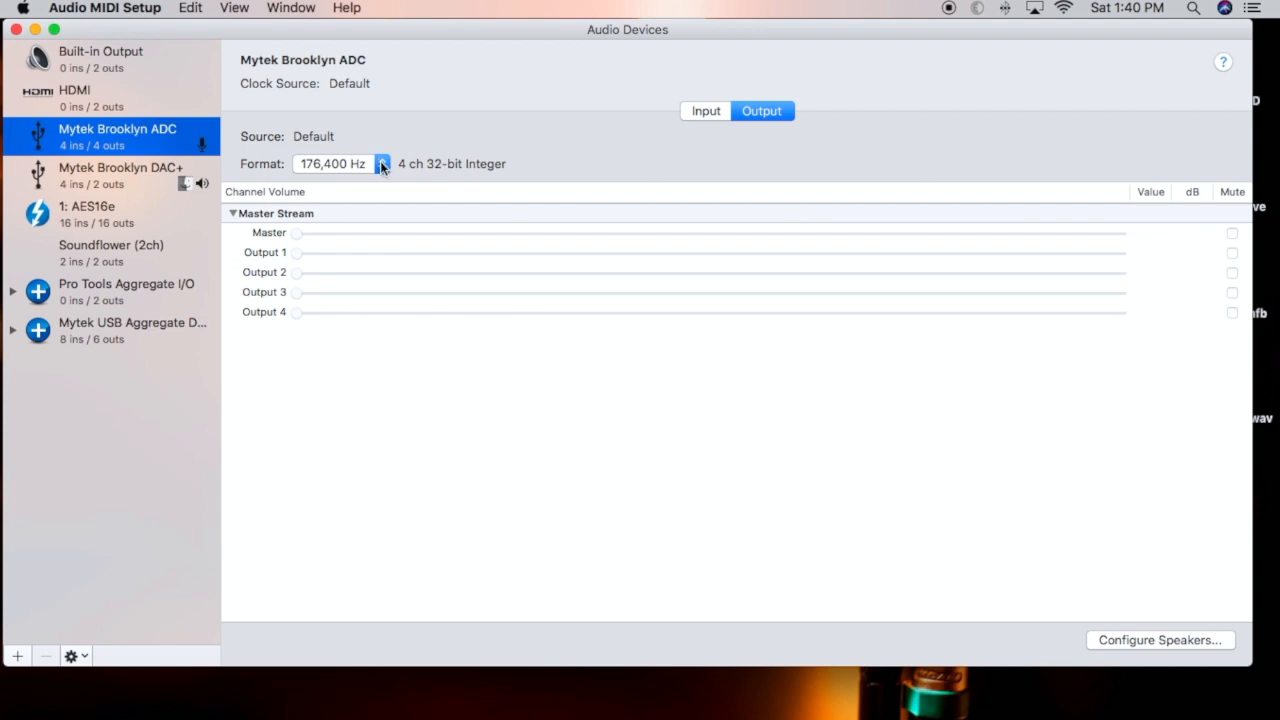
mouse_move(130, 12)
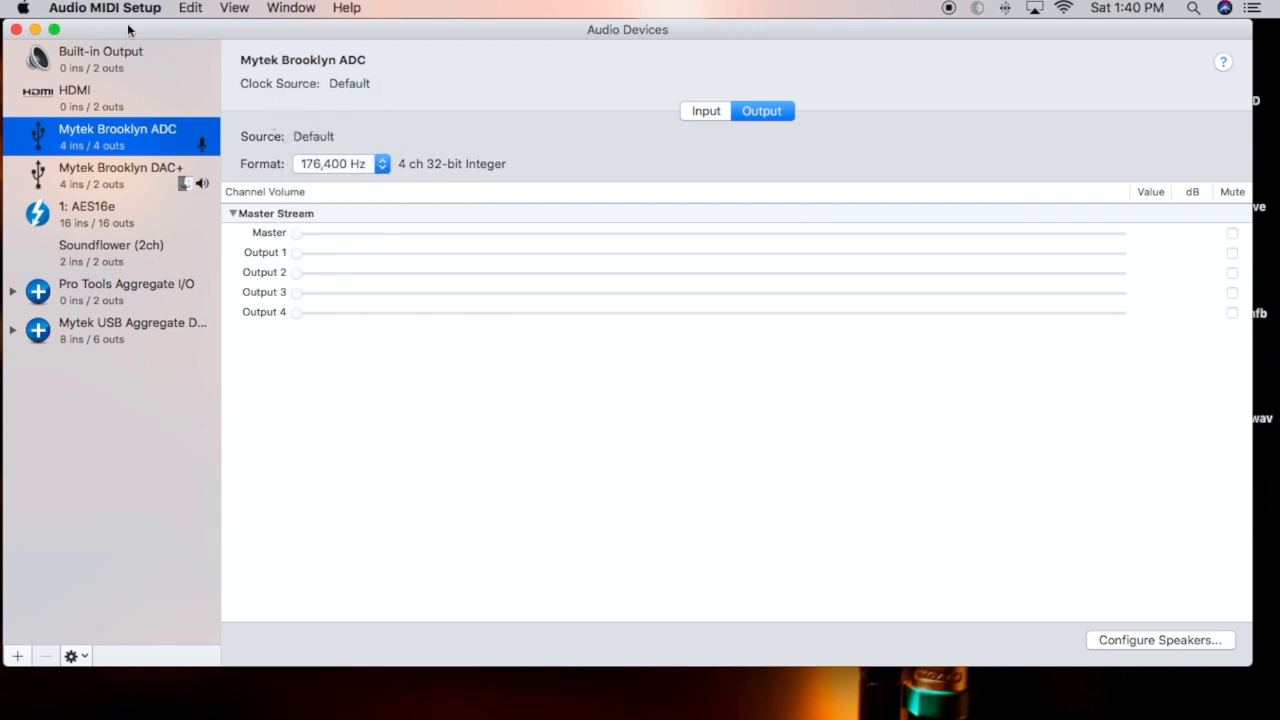
Quit Audio MIDI Setup once both devices are at 176,400 Hz
click(104, 8)
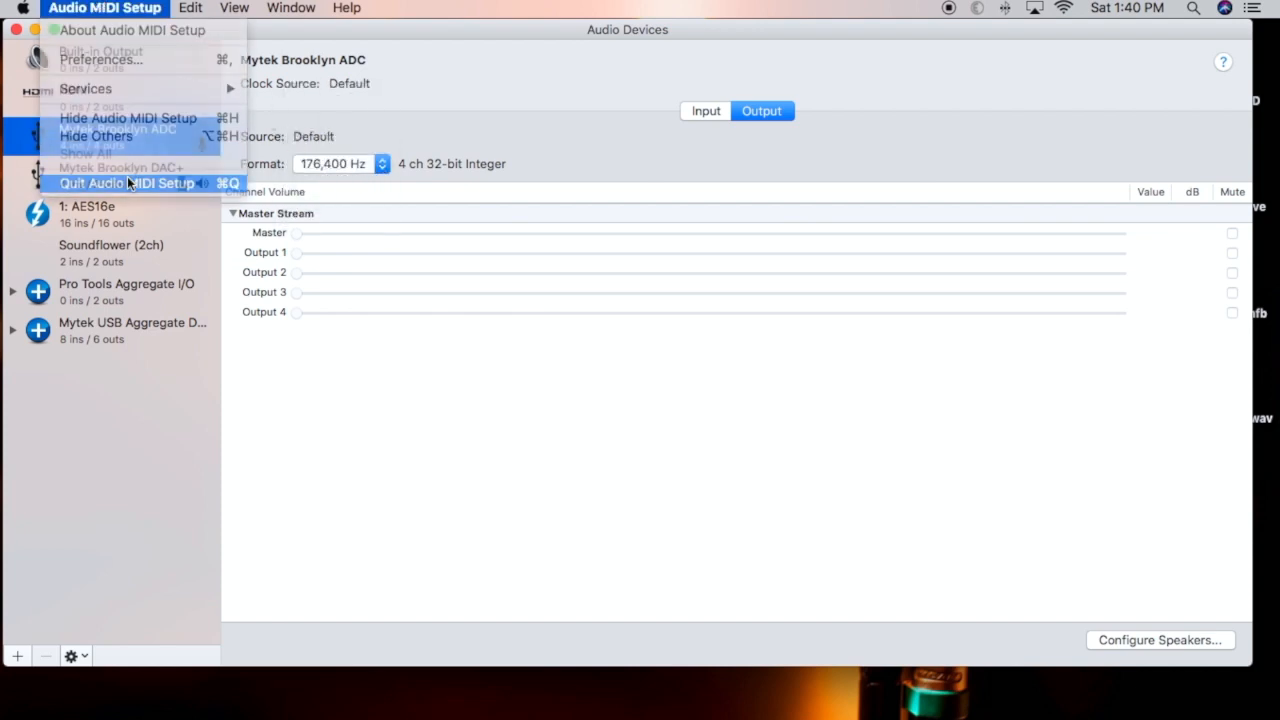
click(128, 184)
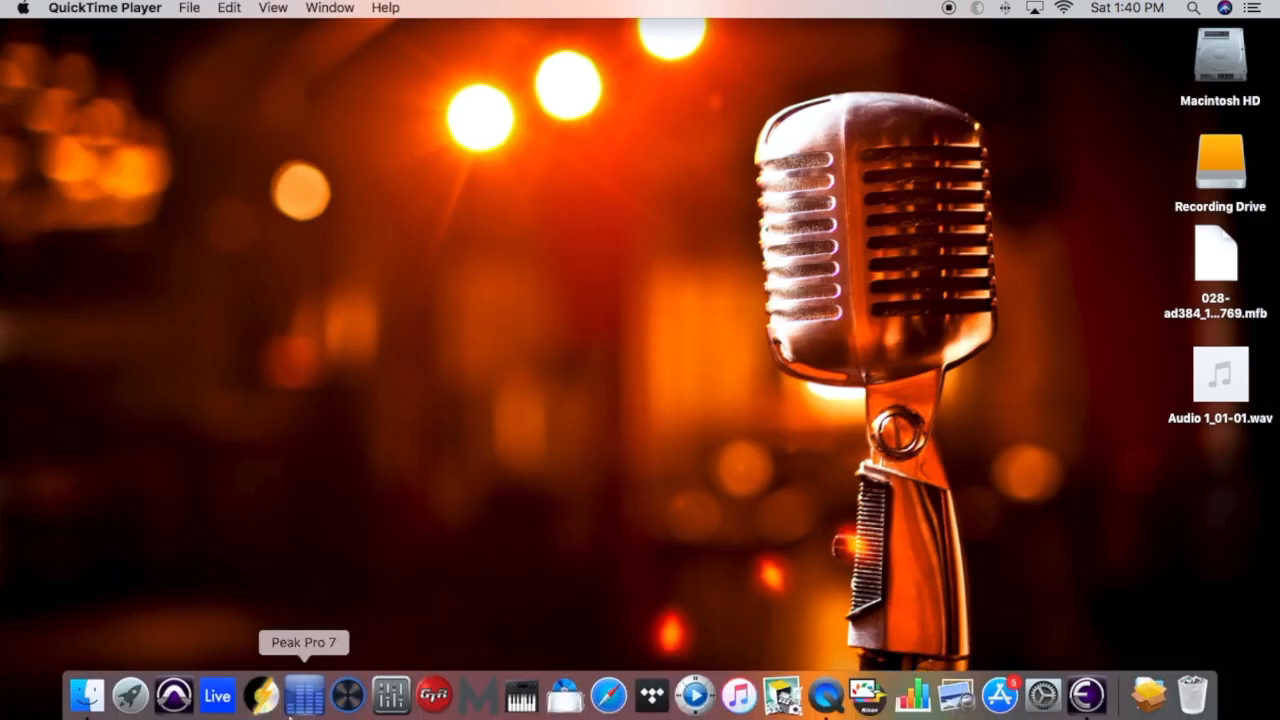
mouse_move(356, 232)
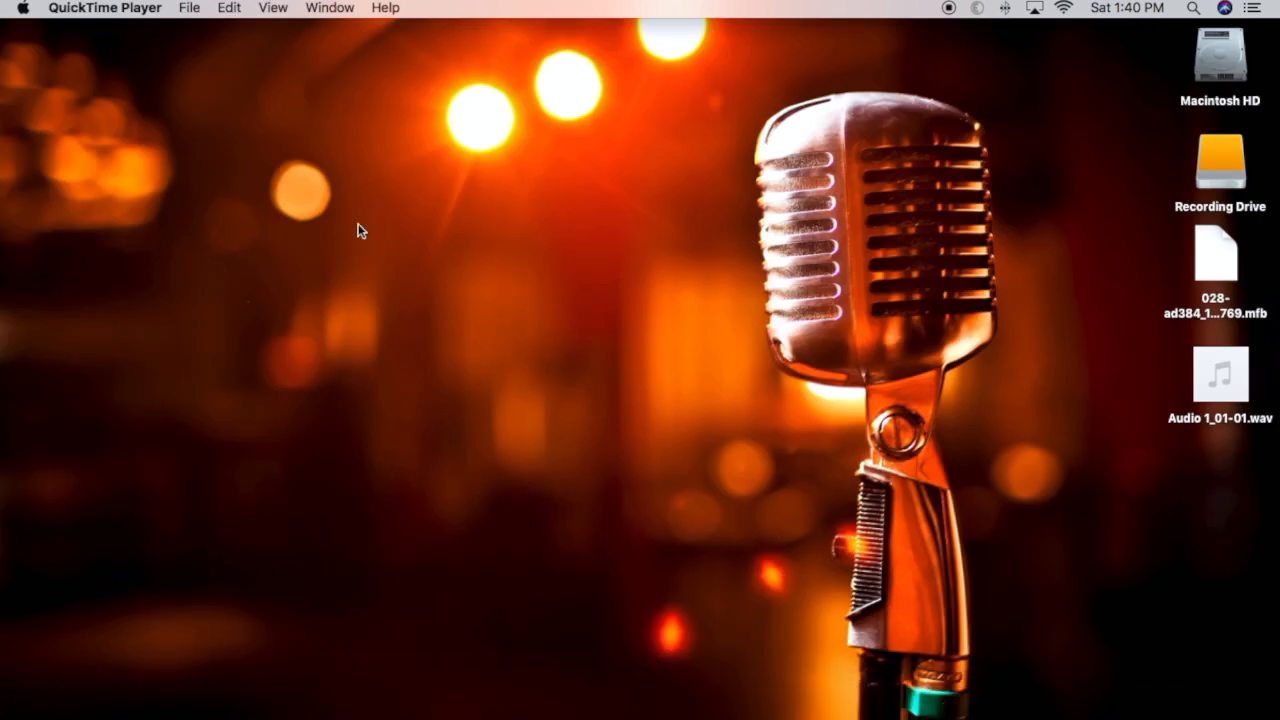
mouse_move(420, 168)
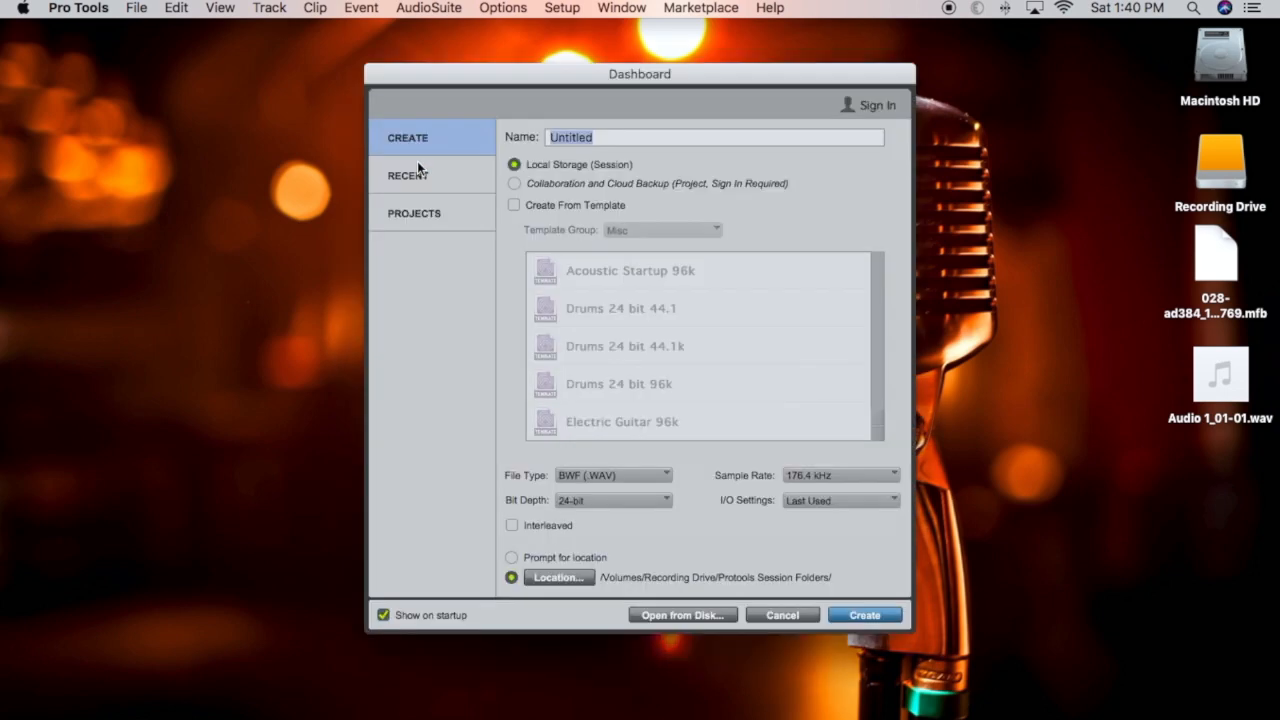
Create the 24-bit, 176.4 kHz BWF session named 'Recording DSD in Pro Tools'
text(Recording DSD in Pro Tools)
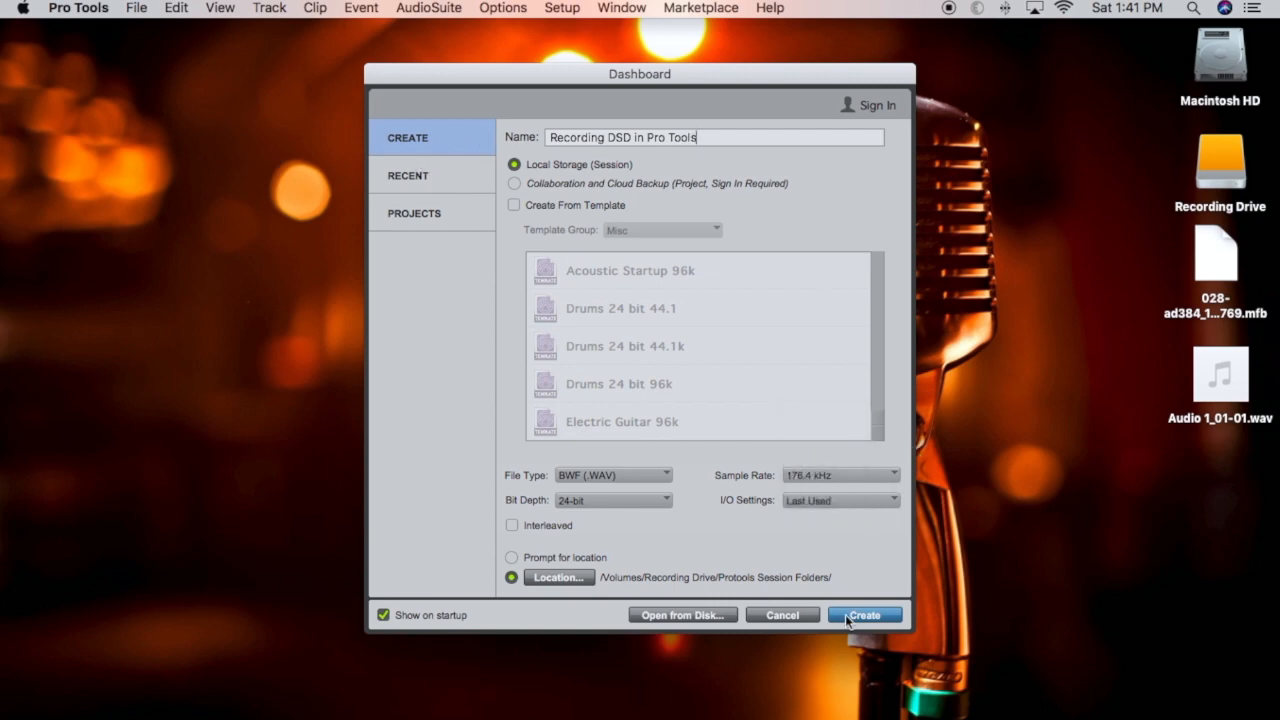
click(866, 616)
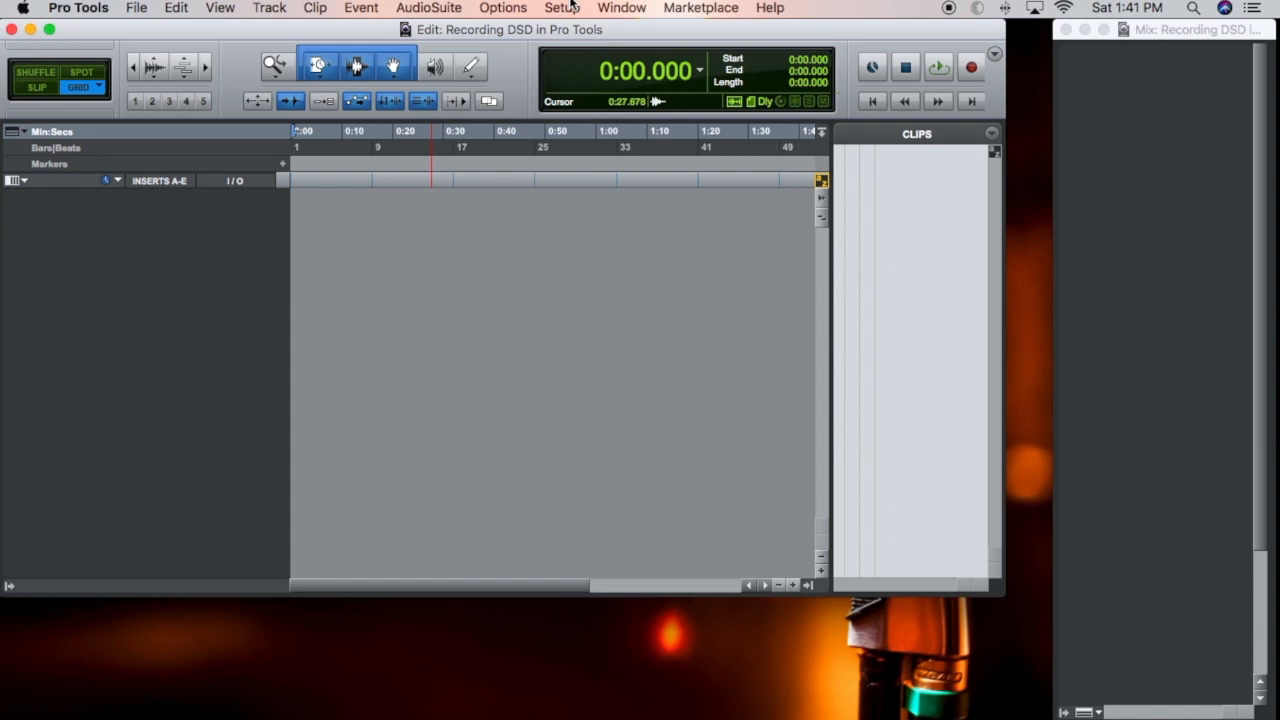
click(560, 8)
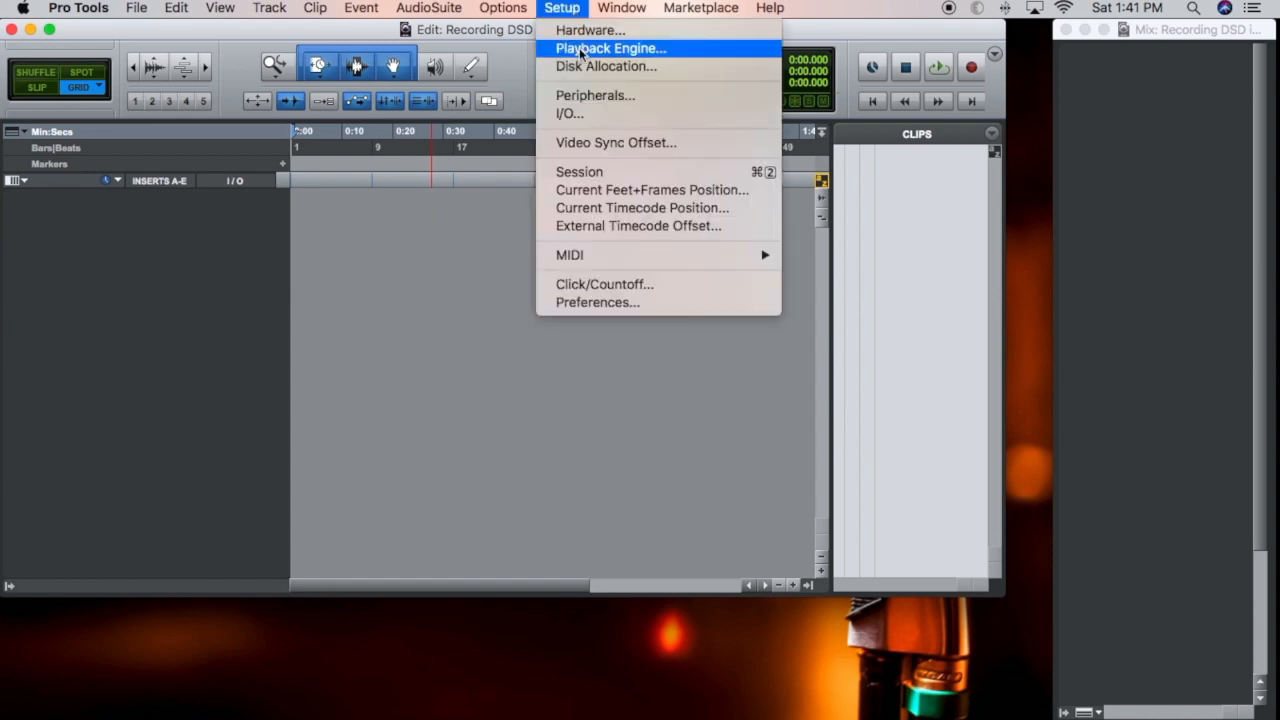
click(610, 48)
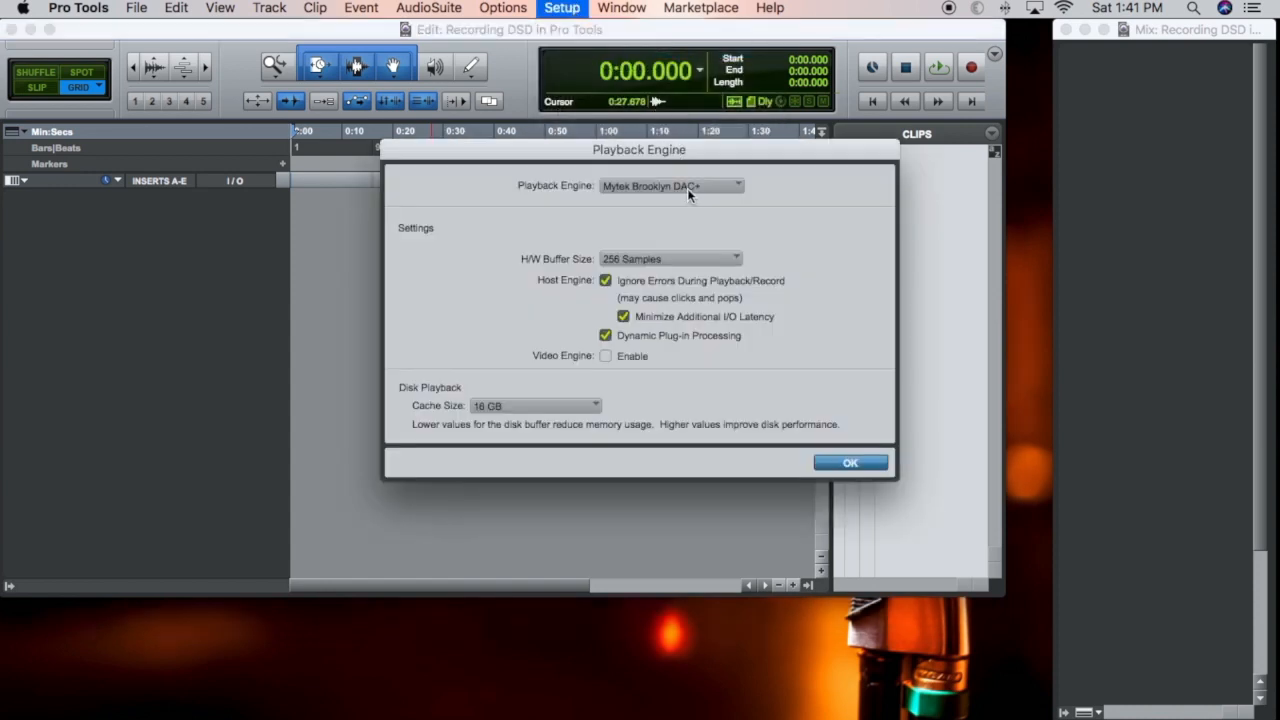
click(670, 186)
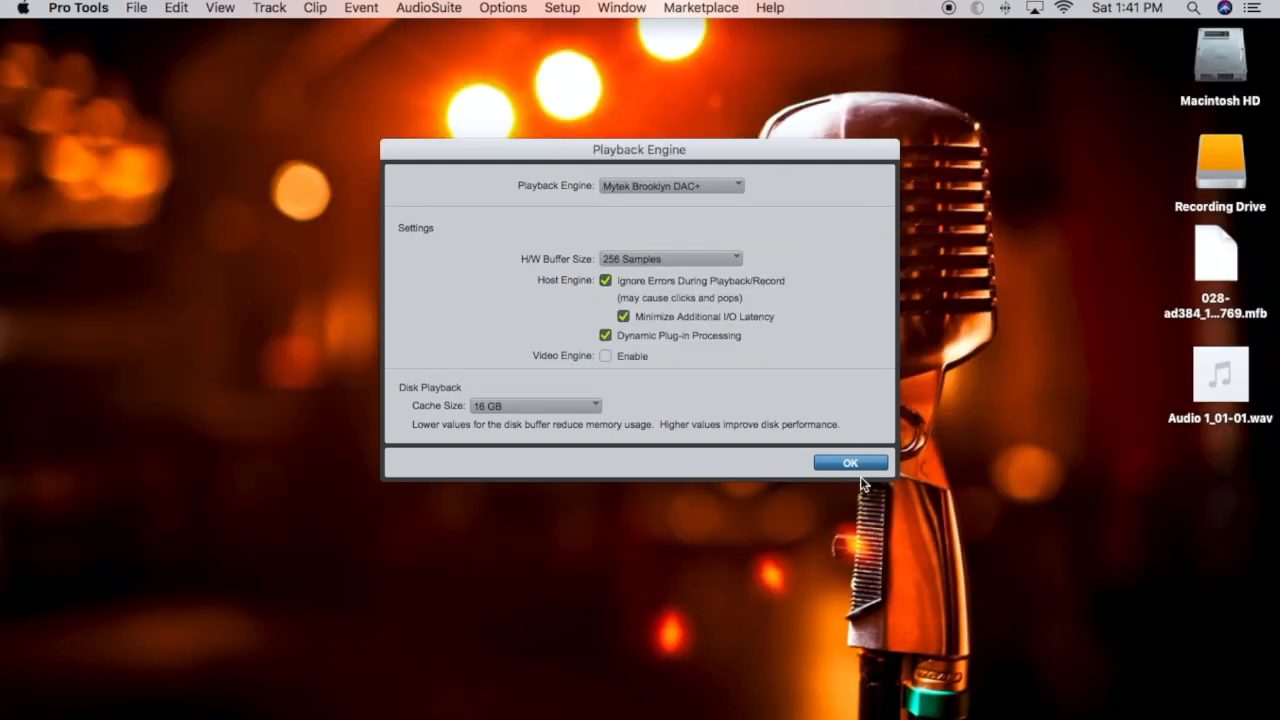
mouse_move(760, 430)
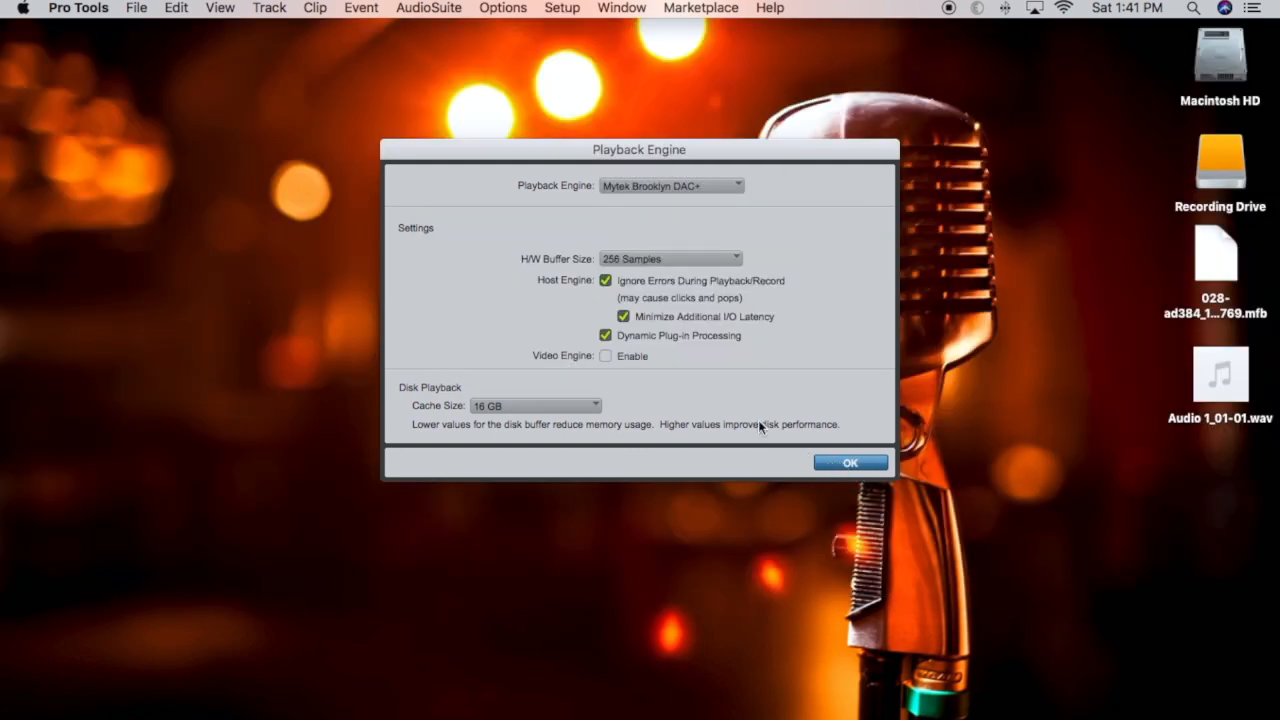
click(850, 464)
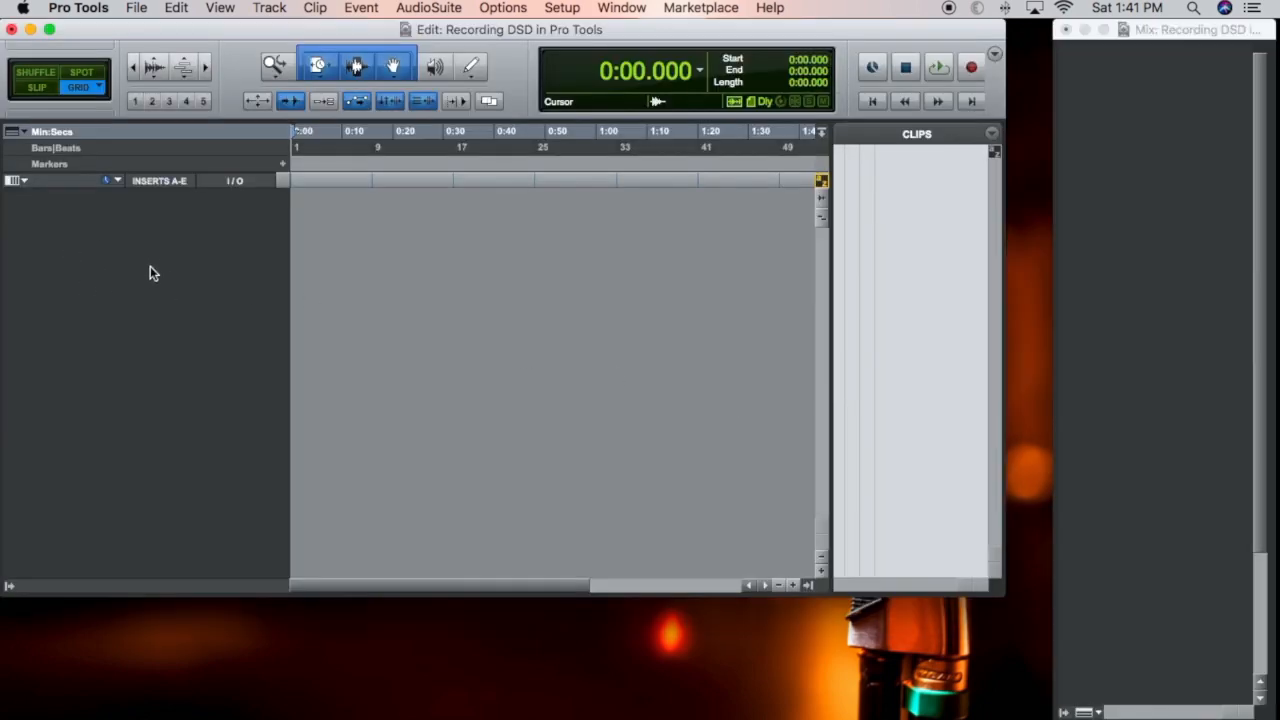
mouse_move(58, 206)
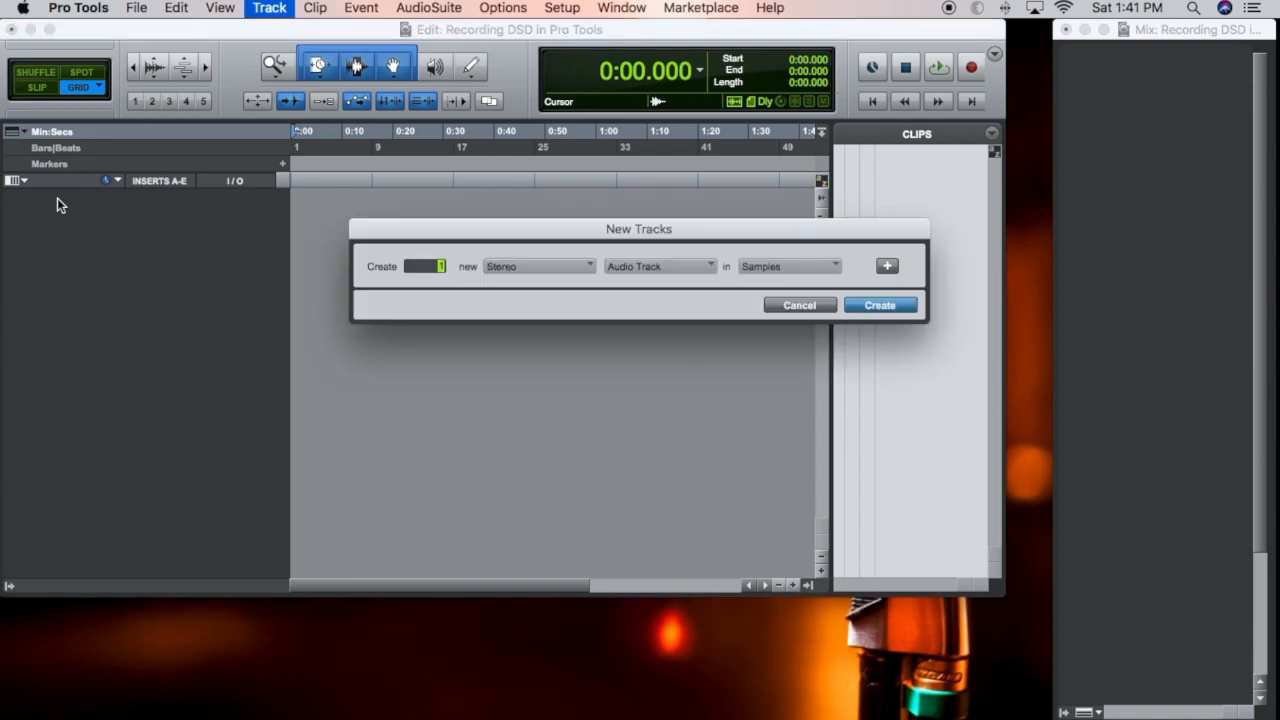
Create one stereo audio track, Audio 1, measured in Samples
click(880, 304)
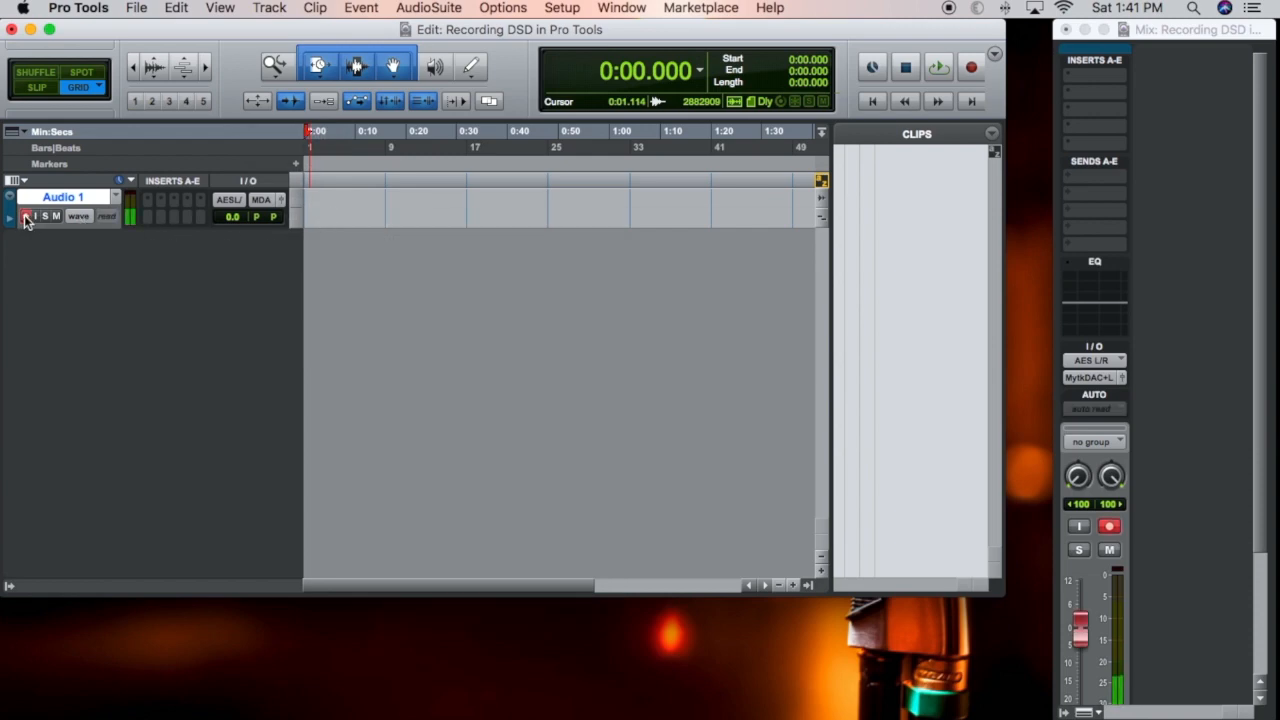
Arm Audio 1 and record the stereo clip Audio 1_01 from the transport
click(28, 216)
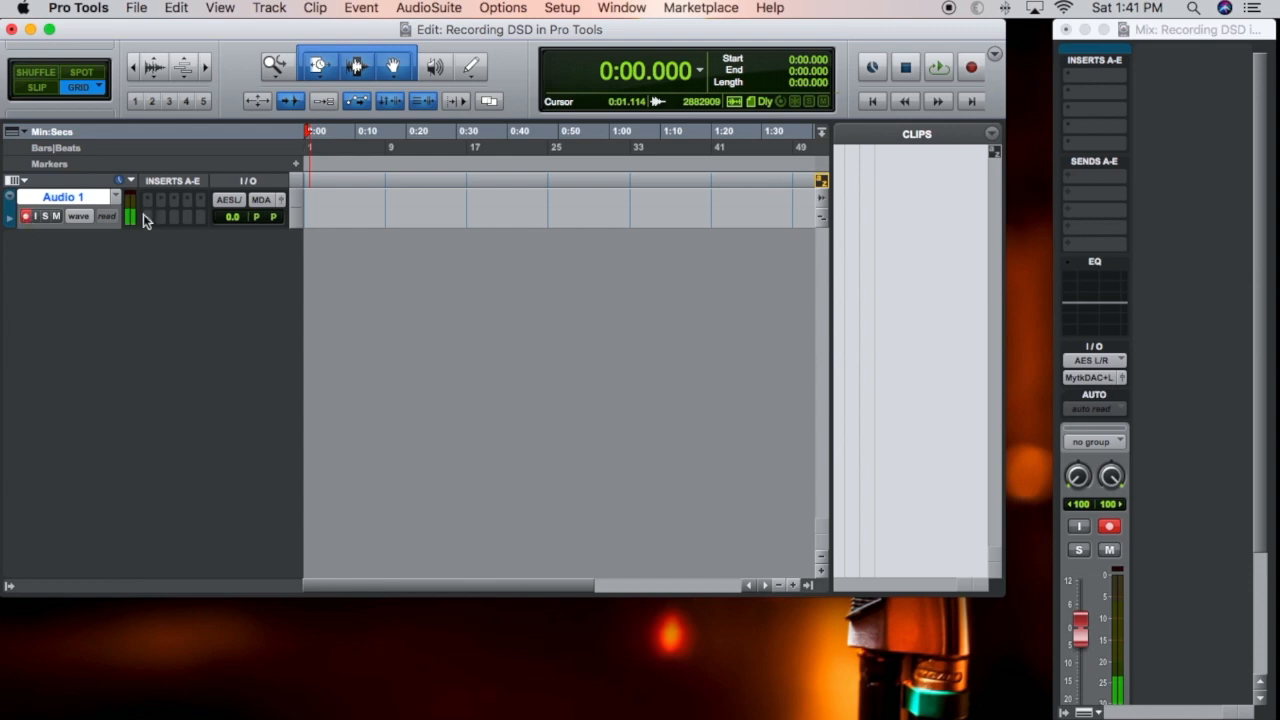
mouse_move(118, 268)
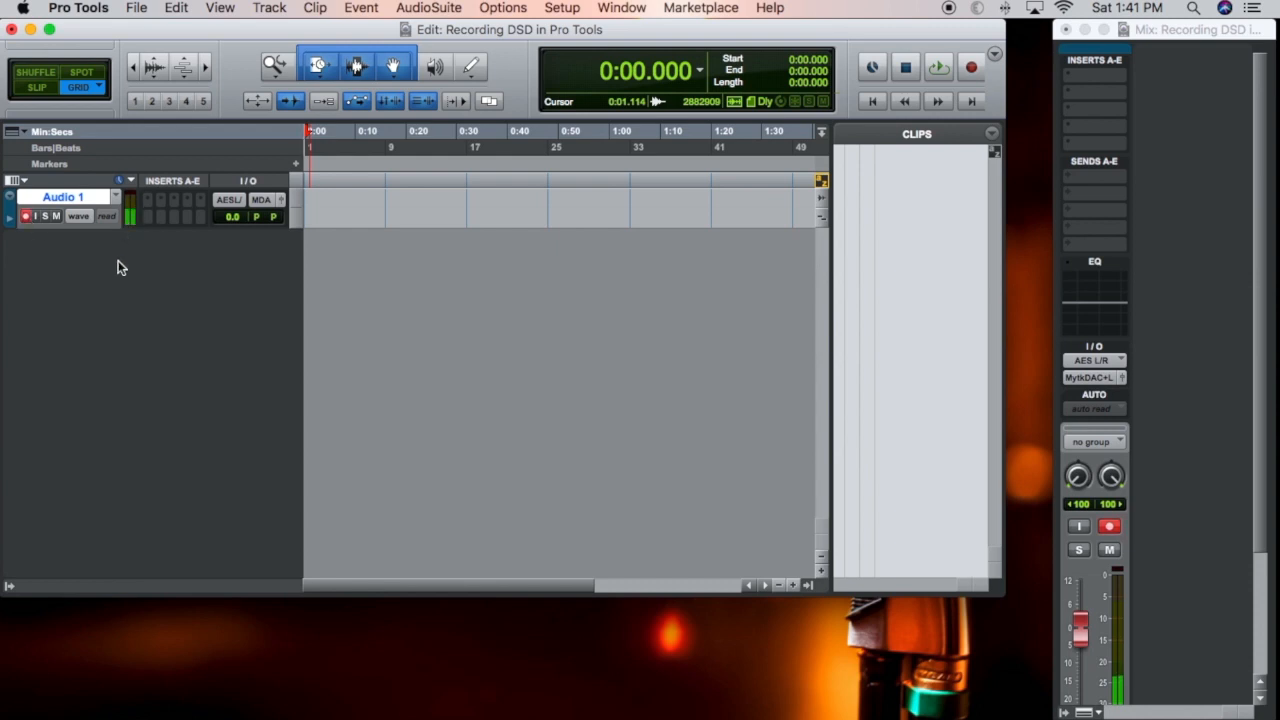
click(968, 68)
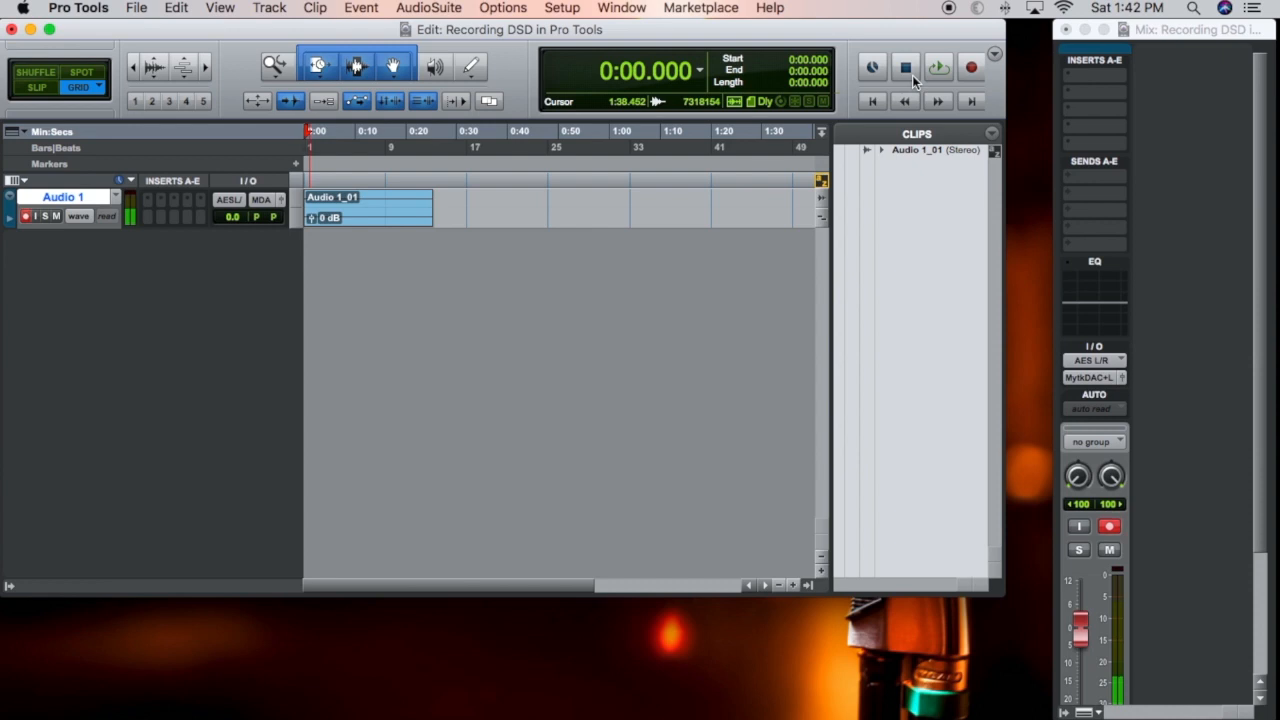
Play and stop the Audio 1_01 recording, then play it again with Audio 1 disarmed
click(936, 68)
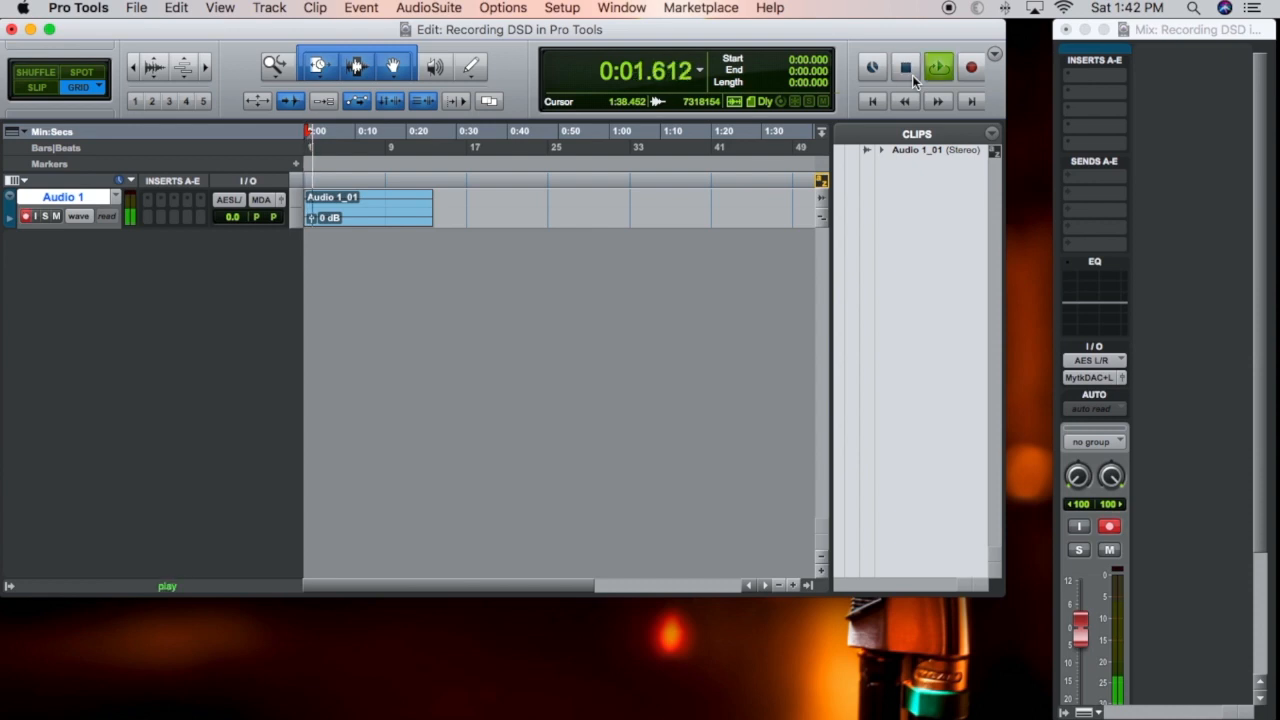
click(904, 68)
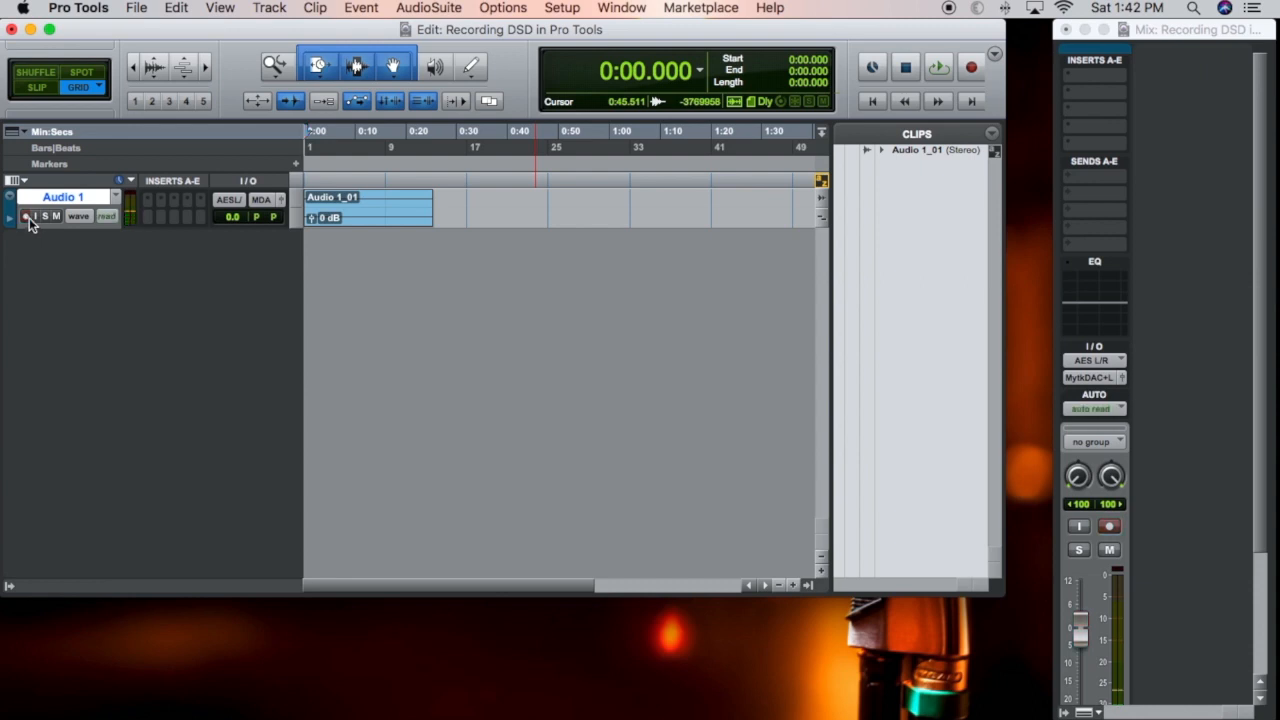
click(936, 64)
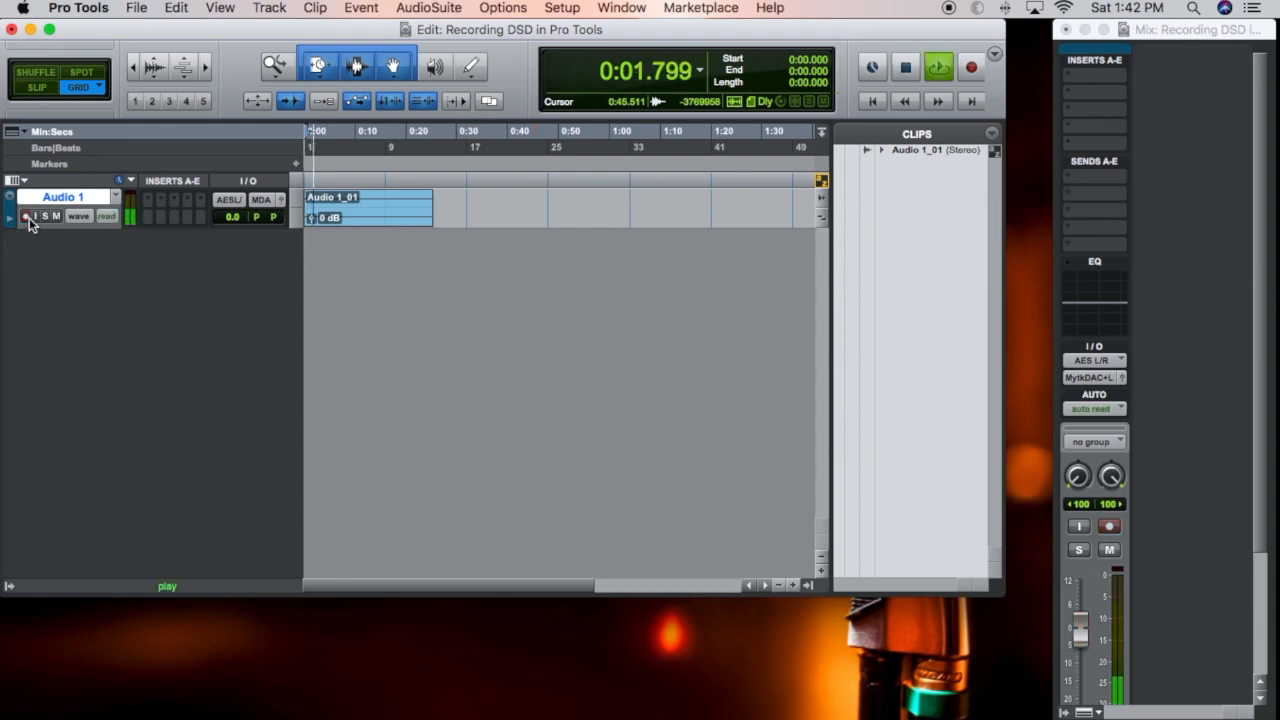